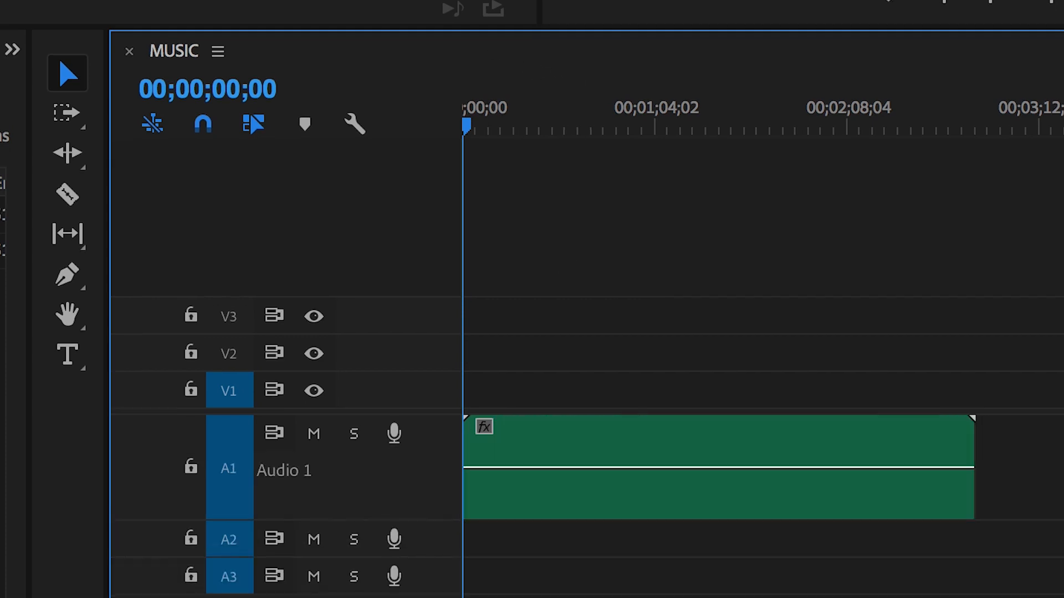
Step: Scroll over the A1 track header to enlarge it and reveal the waveform and volume line
scroll("down", 3)
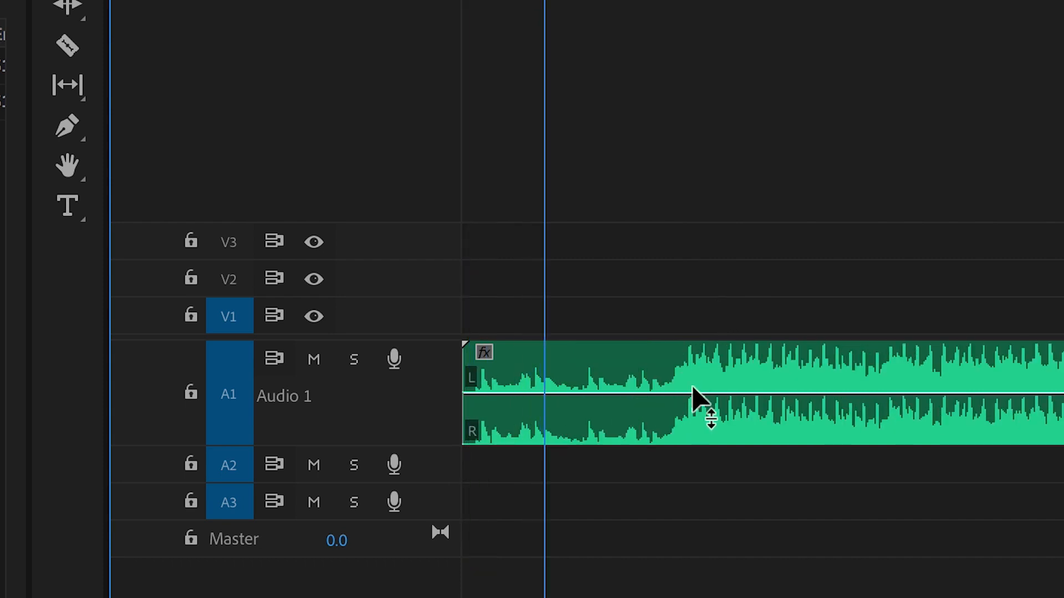
mouse_move(641, 404)
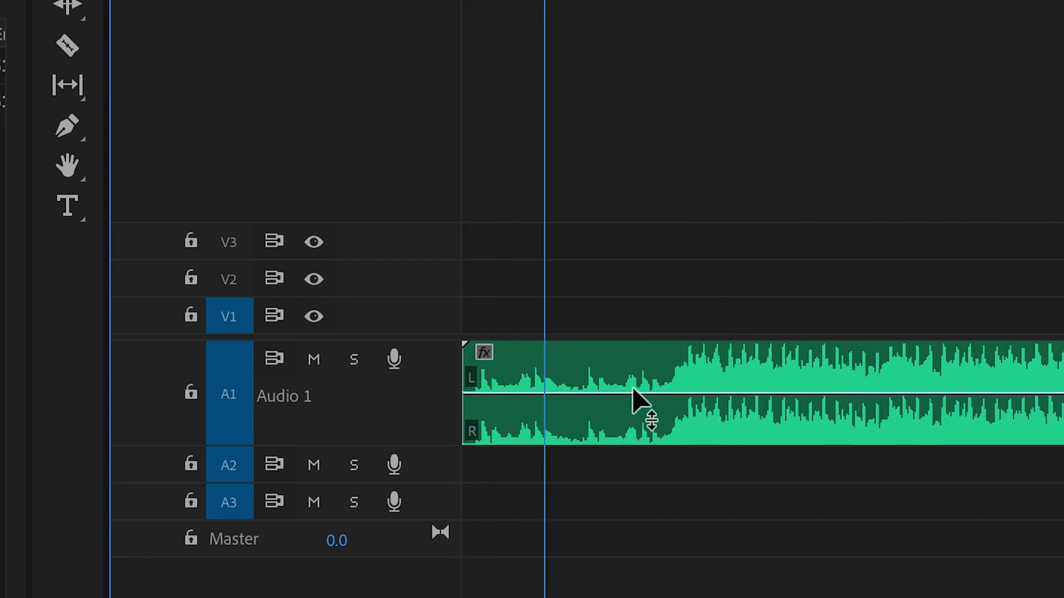
mouse_move(67, 124)
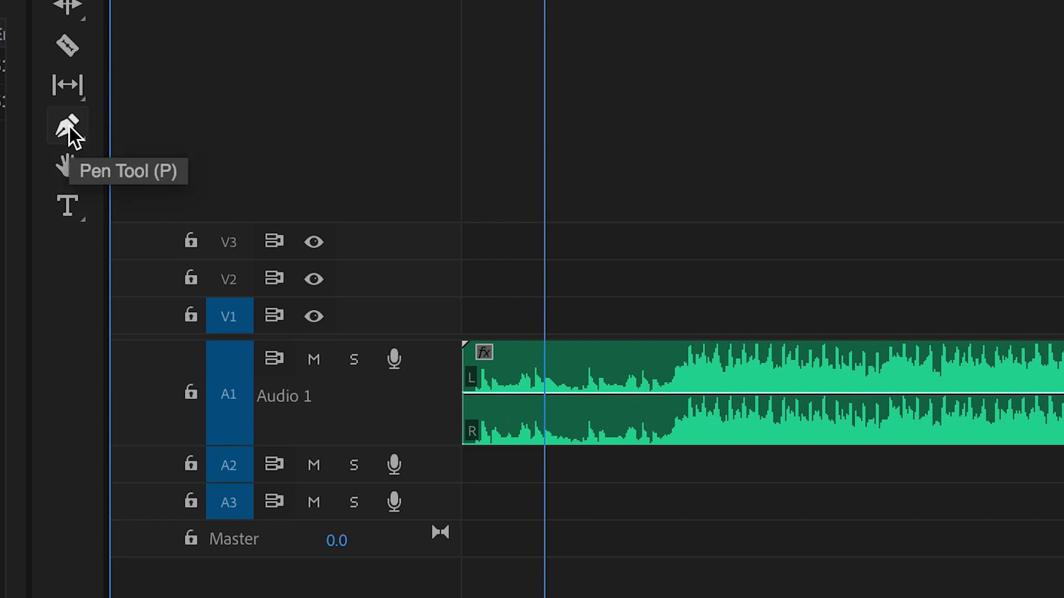
Step: Switch to the Pen Tool and add a volume keyframe near the music clip's start
left_click(67, 124)
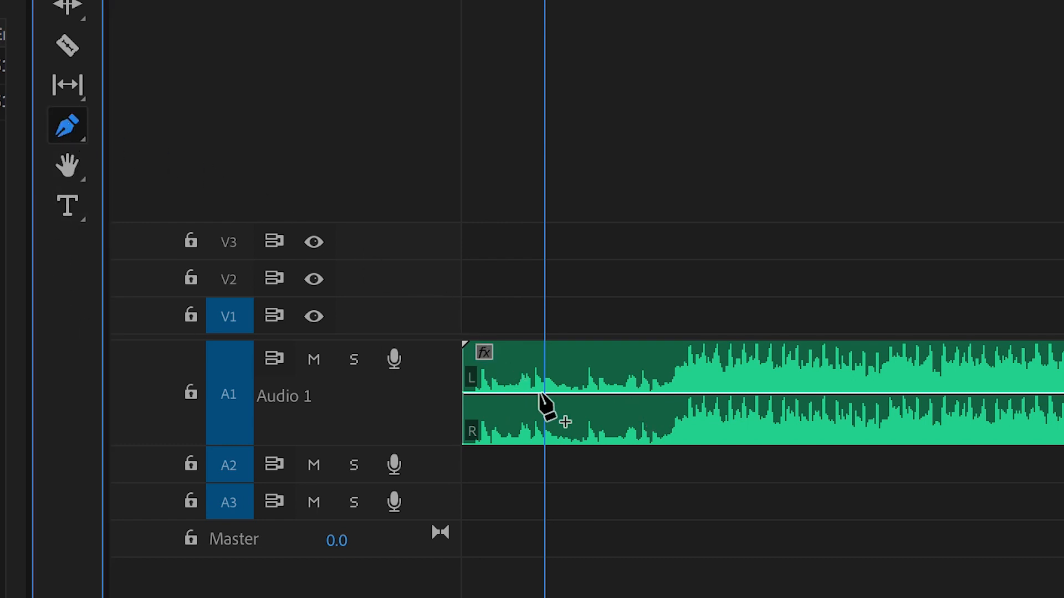
left_click(543, 396)
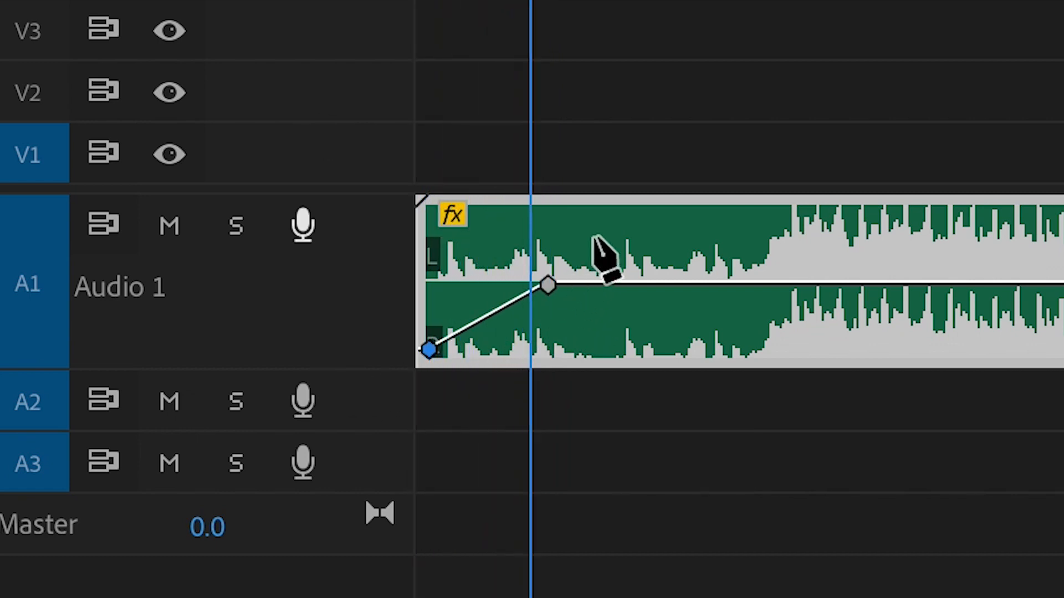
mouse_move(363, 390)
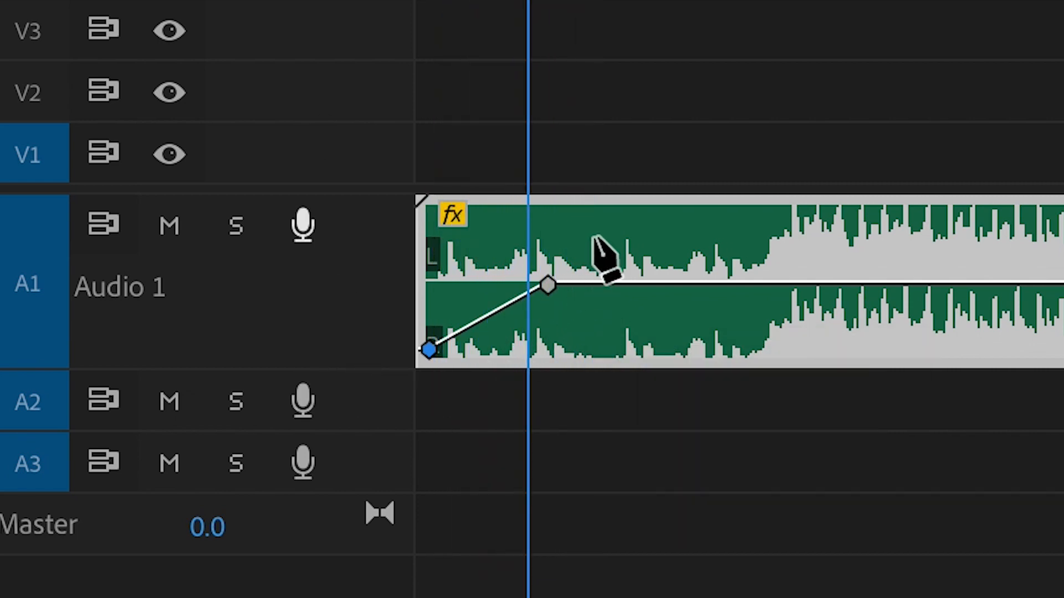
mouse_move(603, 265)
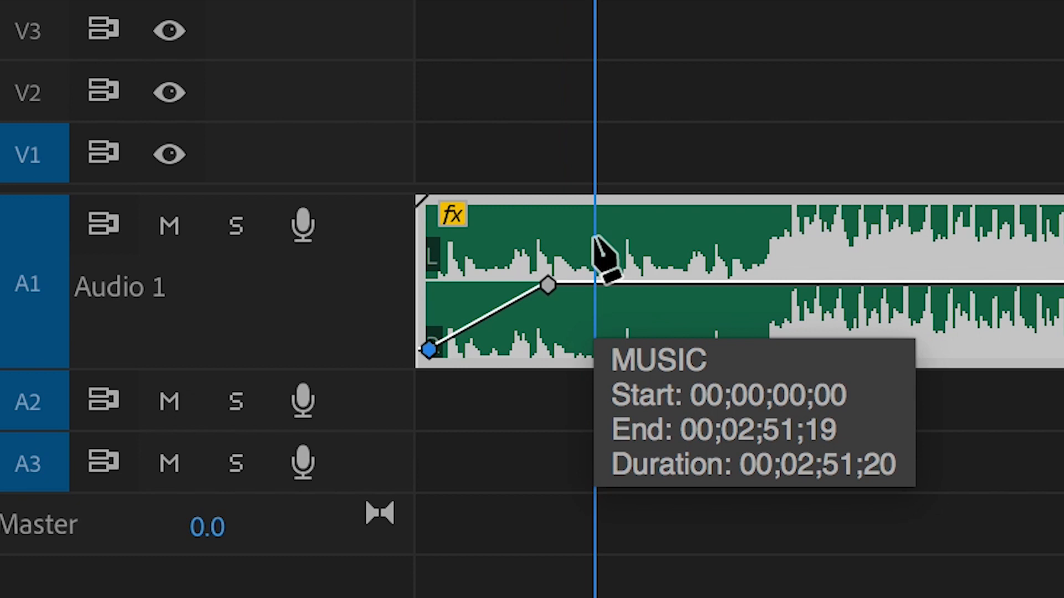
Step: Place a third volume keyframe on the level line just past the fade-in ramp
left_click(601, 285)
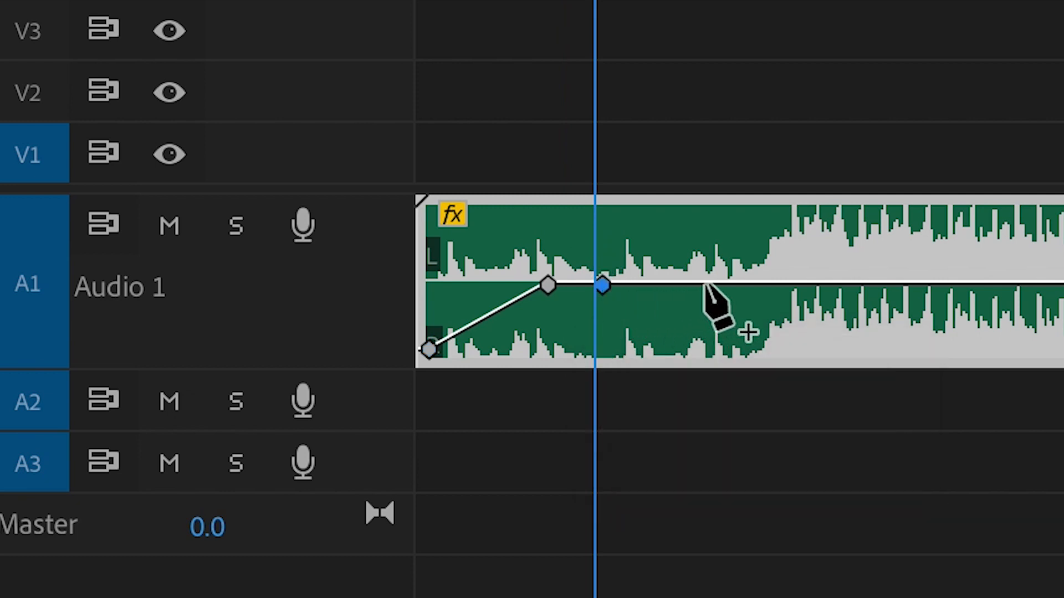